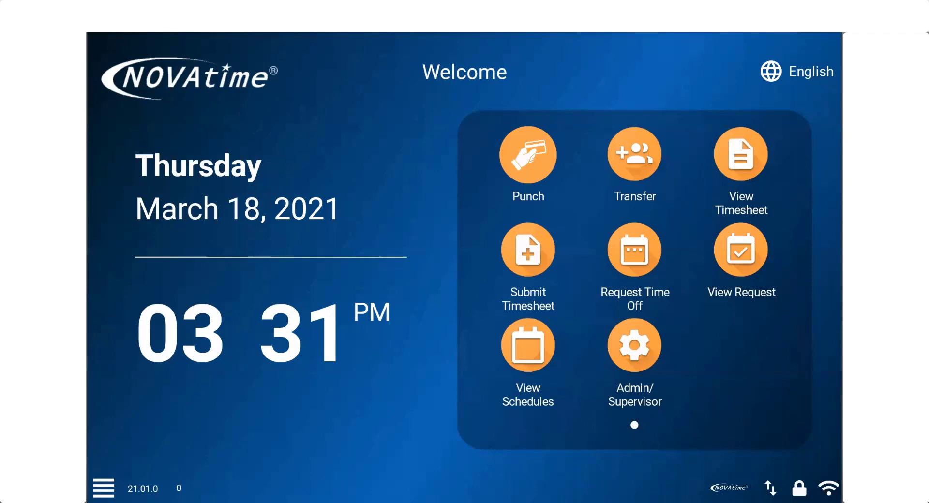
pyautogui.click(630, 352)
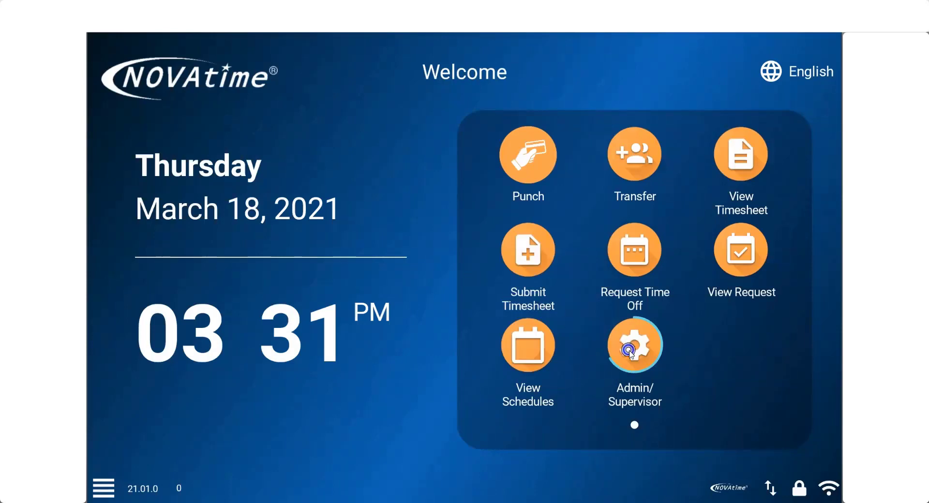
pyautogui.click(634, 347)
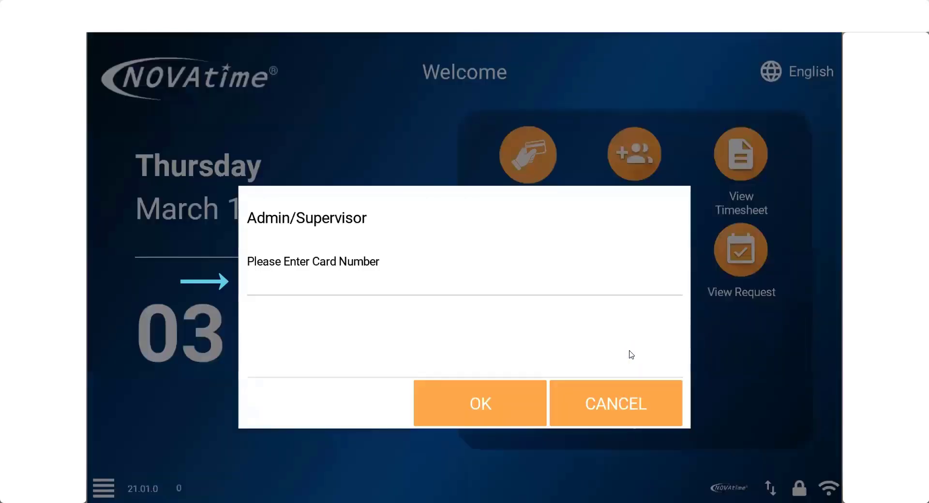
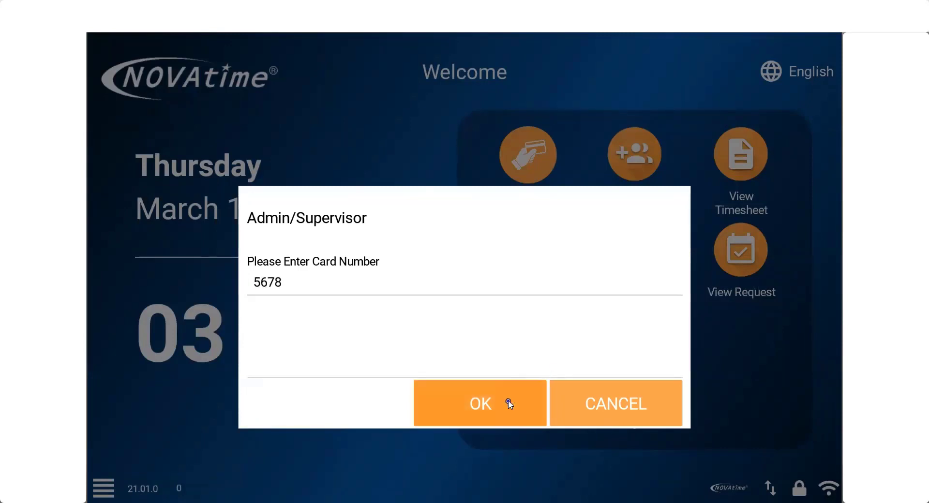
pyautogui.click(480, 403)
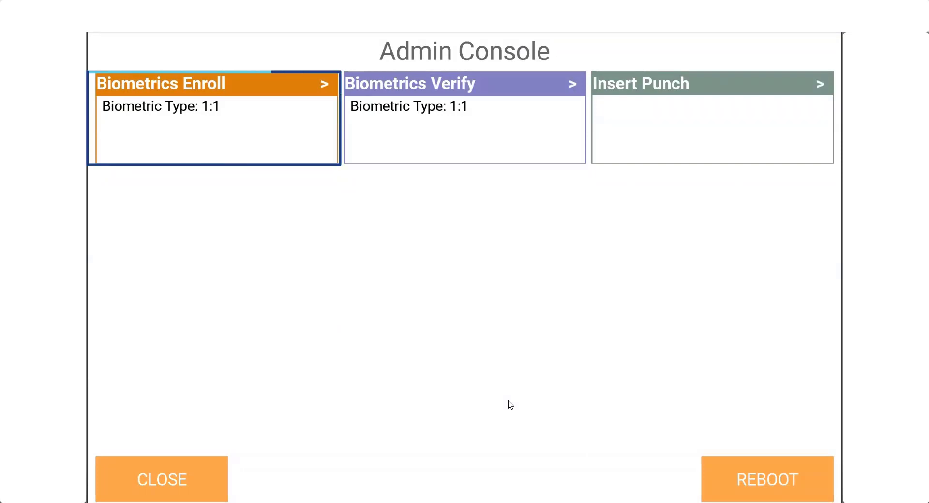
# Step: Launch Biometrics Enroll from the Admin Console
pyautogui.click(289, 210)
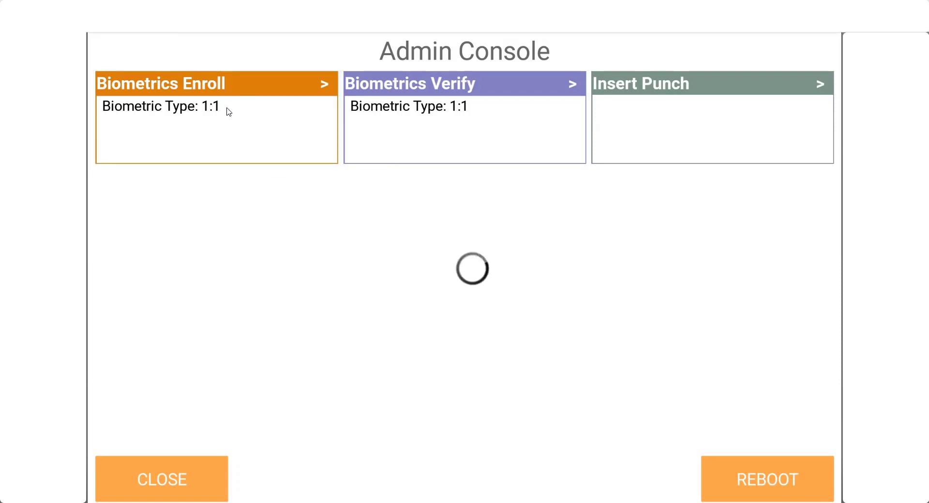
pyautogui.click(216, 83)
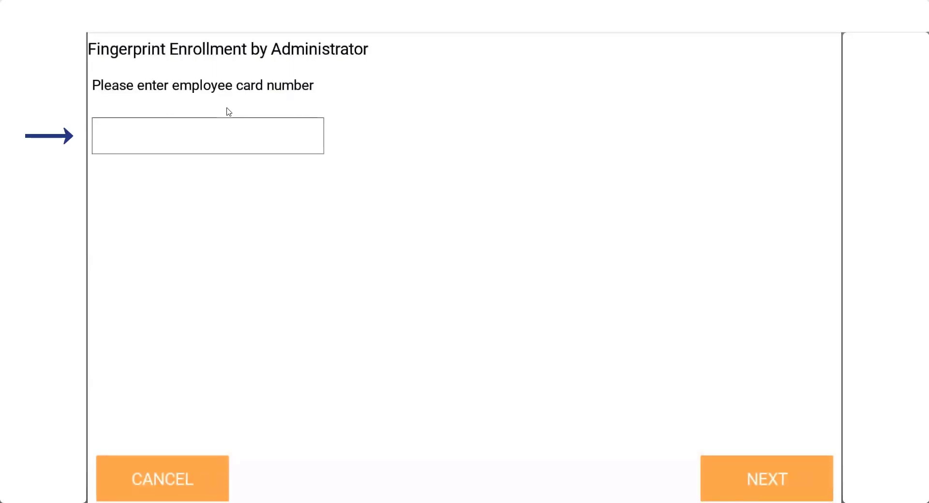
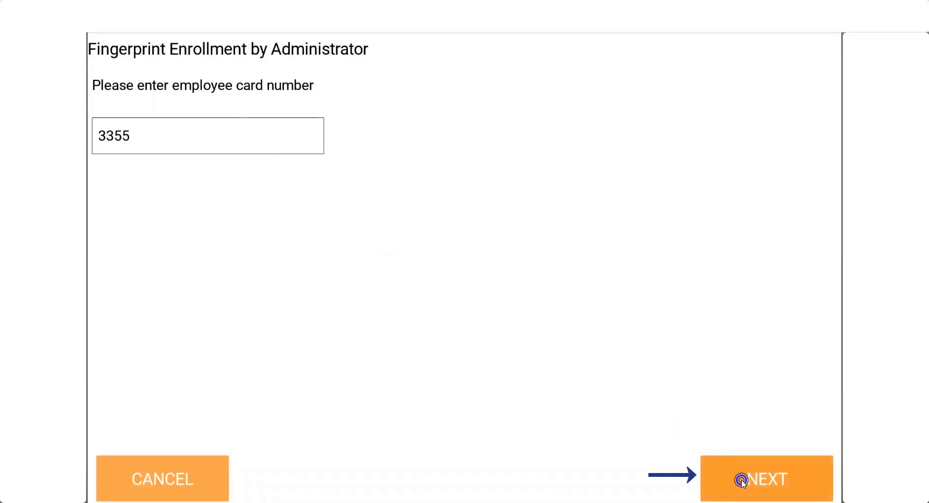
pyautogui.click(740, 481)
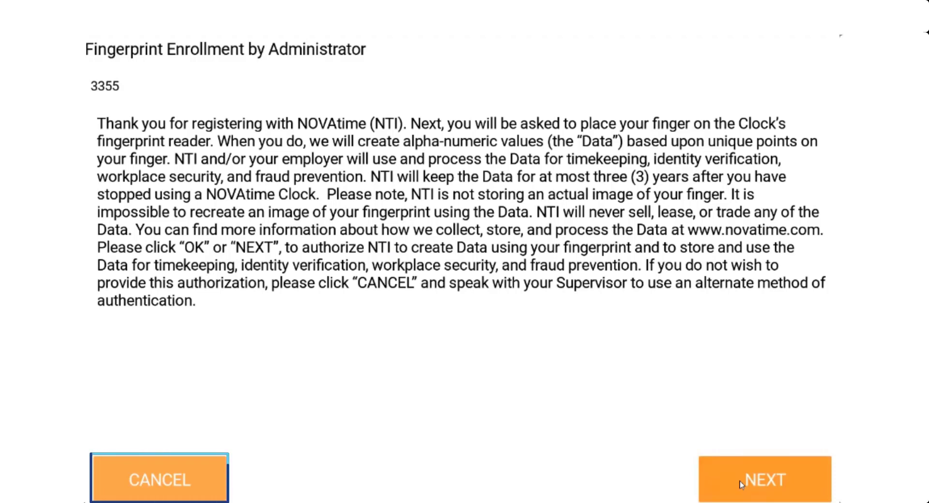
# Step: Accept the fingerprint data consent notice to reach the hand diagram
pyautogui.click(763, 480)
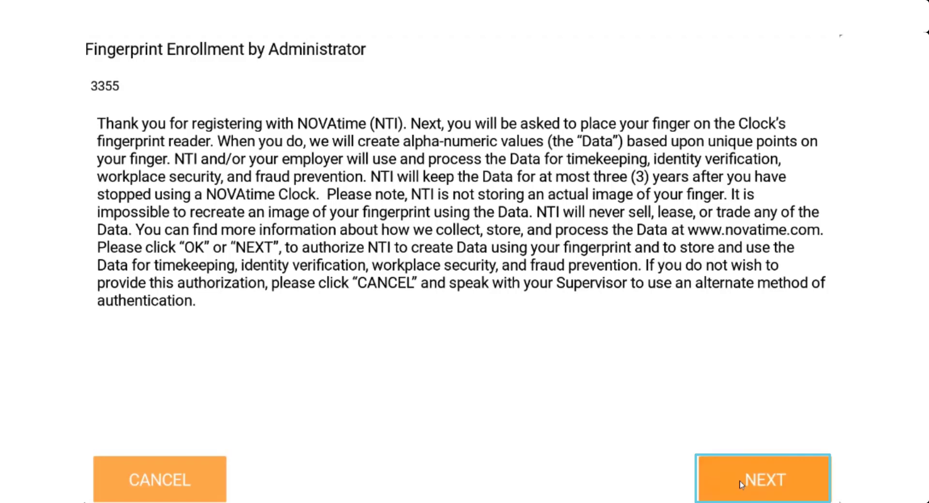
pyautogui.click(763, 481)
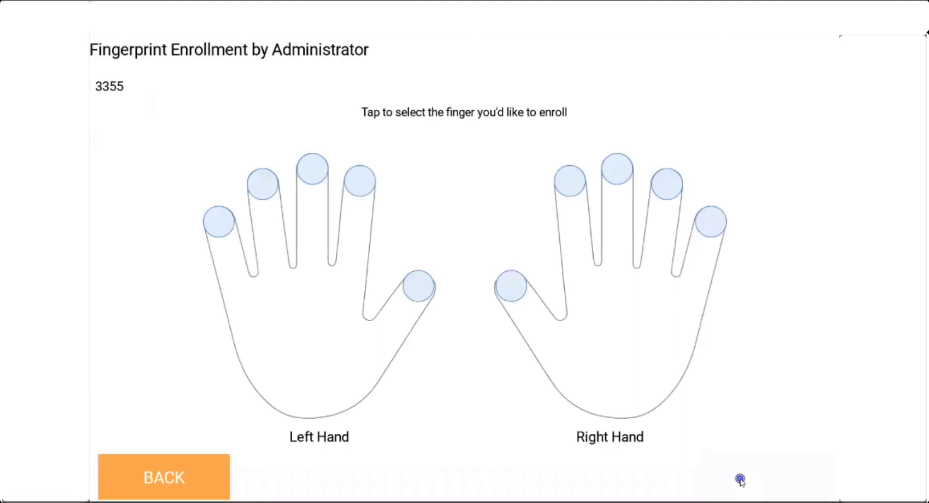
# Step: Select the right index fingertip on the hand diagram
pyautogui.click(568, 184)
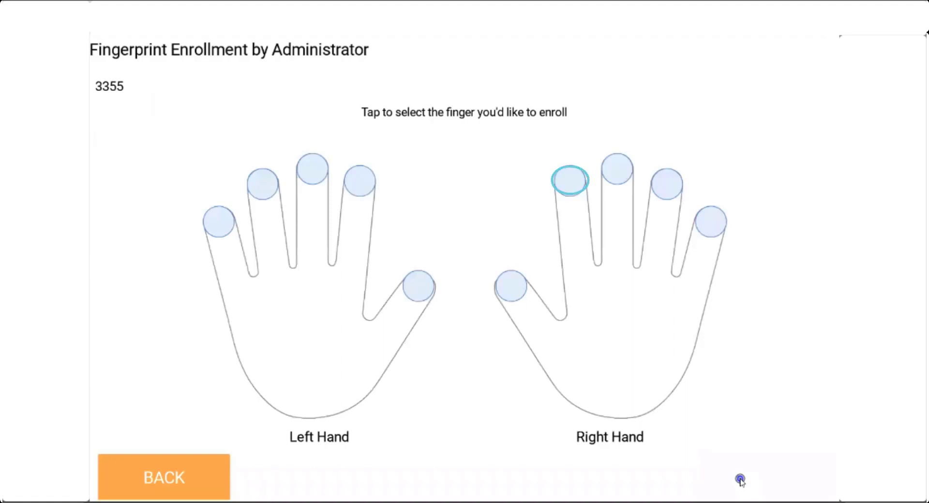
pyautogui.click(570, 184)
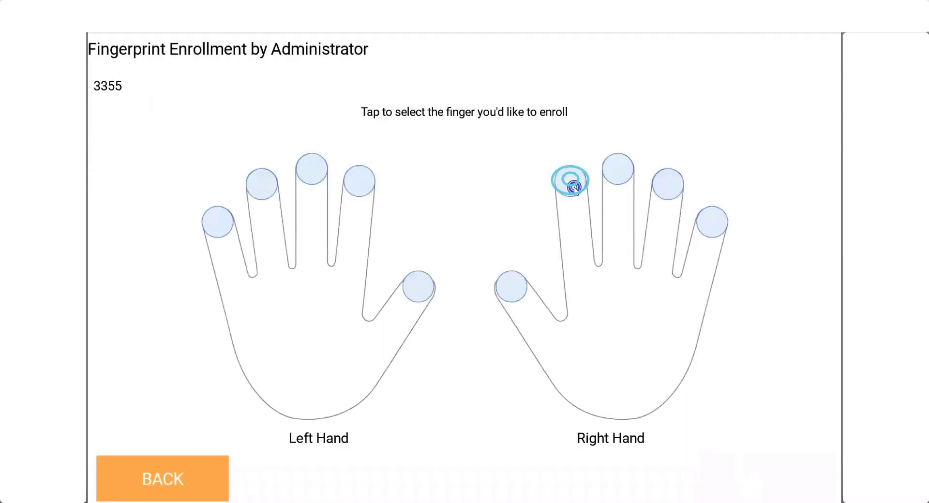
pyautogui.click(571, 187)
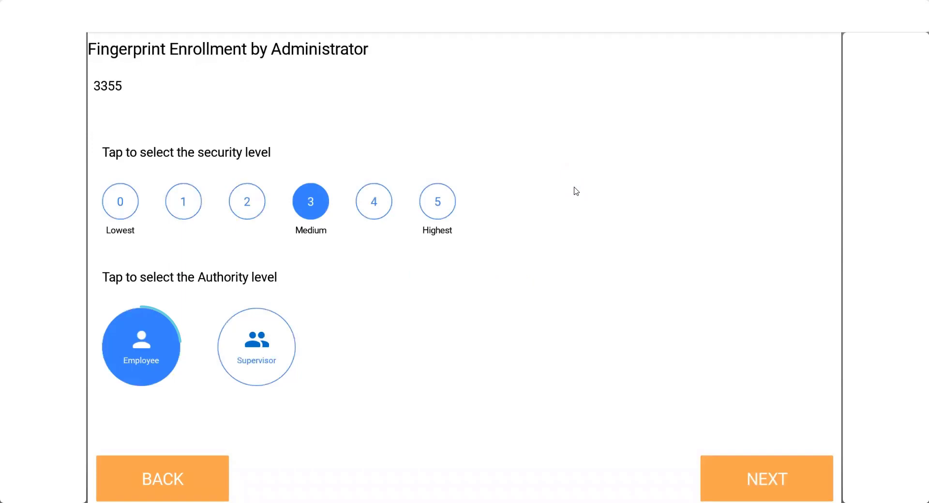
# Step: Keep security level 3, choose Employee authority, and proceed to capture
pyautogui.click(296, 213)
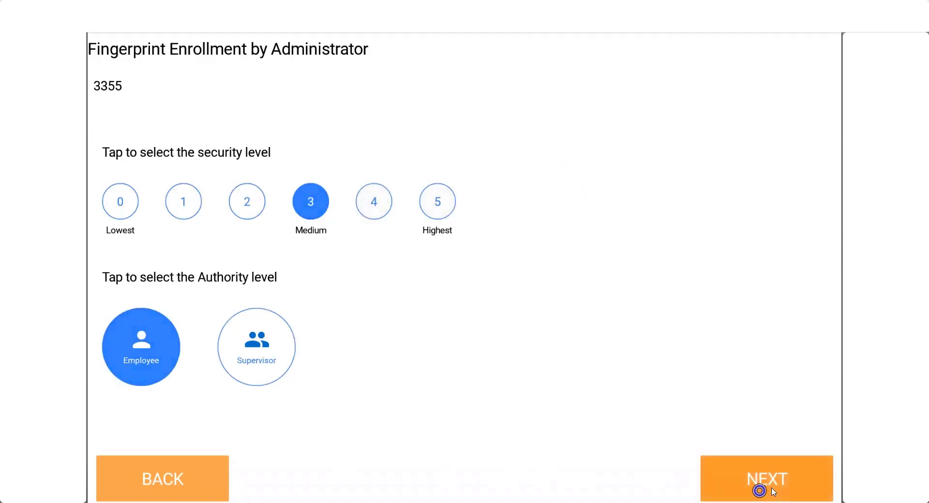
pyautogui.click(767, 479)
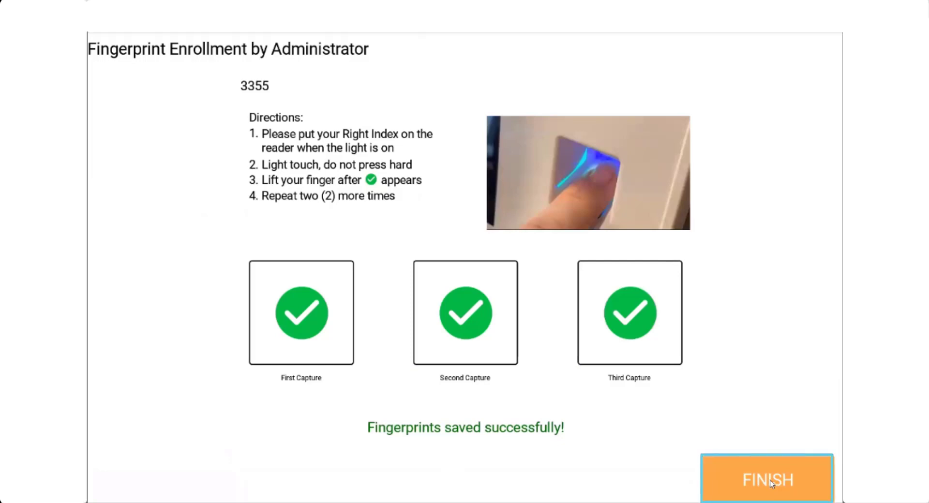
# Step: Finish the saved enrollment and close the Admin Console to the Welcome menu
pyautogui.click(768, 479)
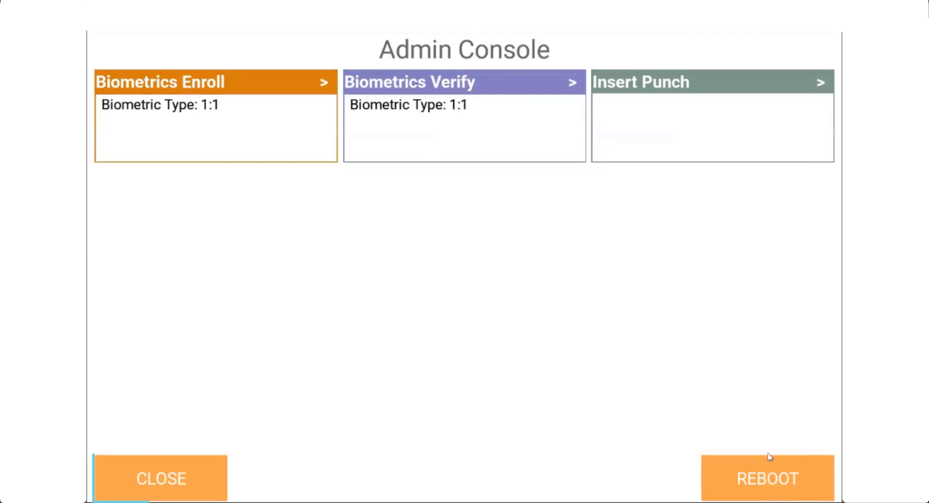
pyautogui.click(160, 480)
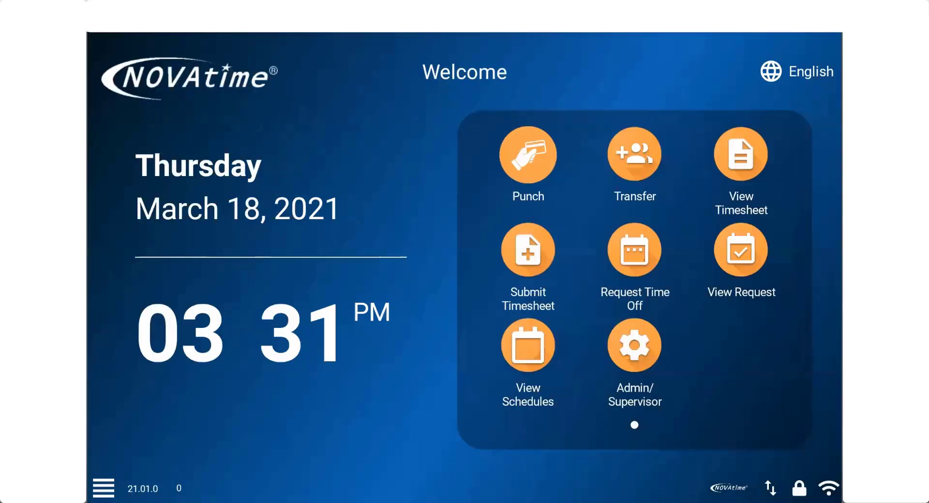